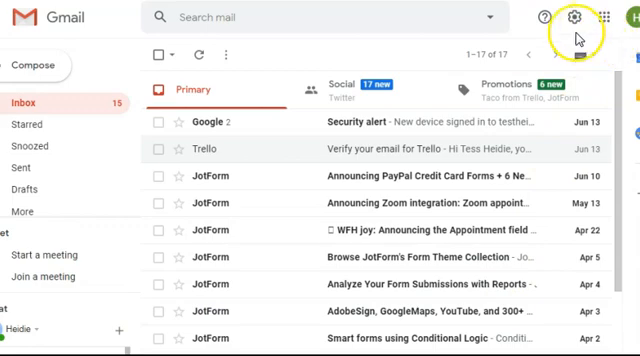
{"action": "mouse_move", "coordinate": [572, 20]}
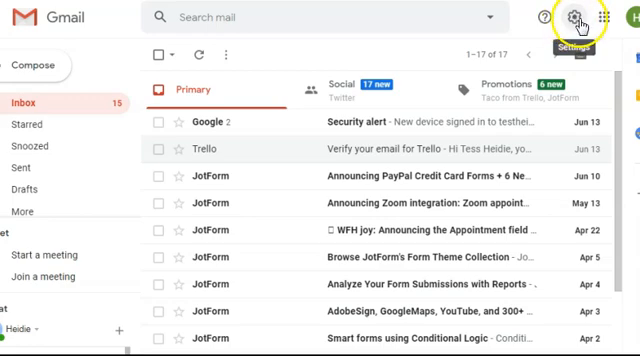
Reach the full Gmail settings page via the gear icon's quick settings panel.
{"action": "left_click", "coordinate": [570, 18]}
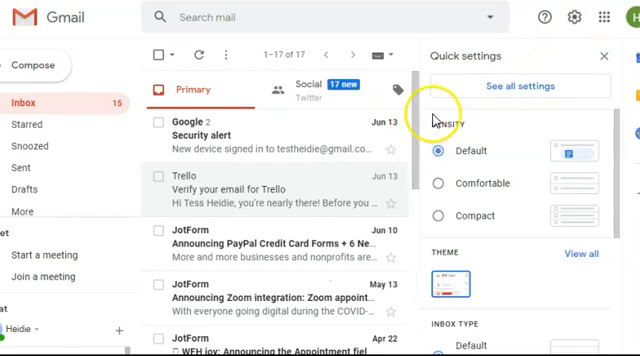
{"action": "mouse_move", "coordinate": [516, 92]}
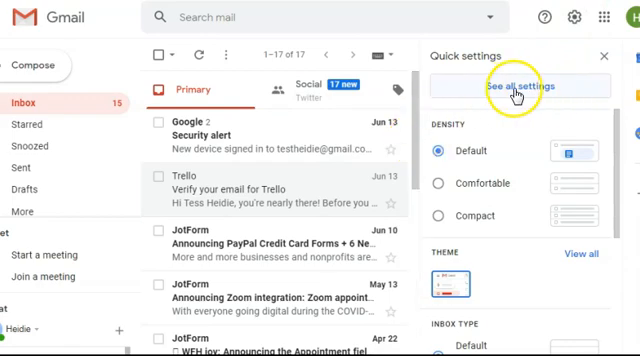
{"action": "left_click", "coordinate": [520, 86]}
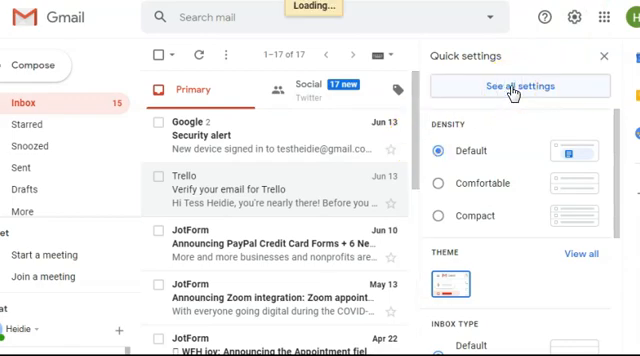
Load the General settings and scroll to the Undo Send option.
{"action": "left_click", "coordinate": [520, 86]}
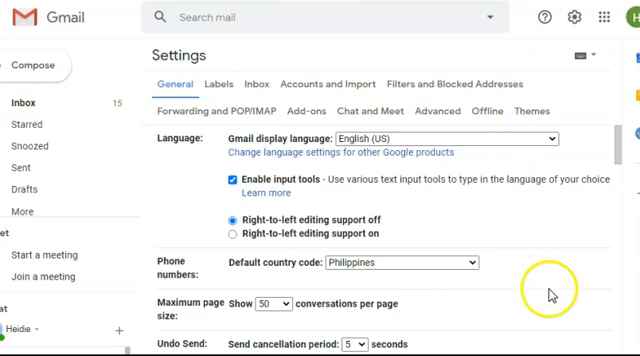
{"action": "mouse_move", "coordinate": [316, 340]}
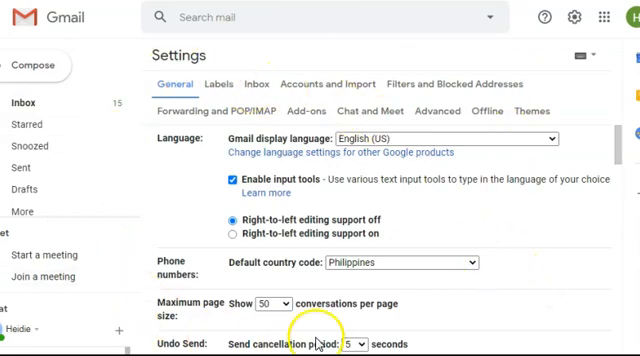
{"action": "scroll", "scroll_direction": "down", "scroll_amount": 3}
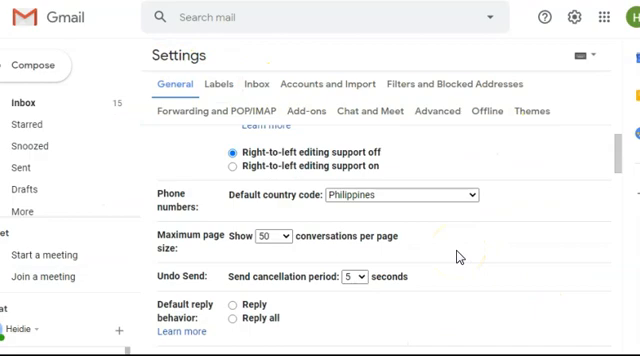
{"action": "mouse_move", "coordinate": [462, 280]}
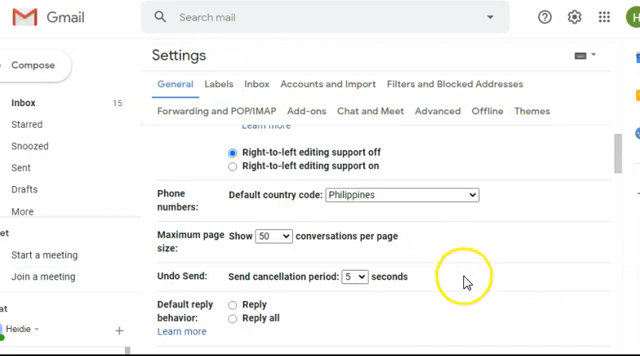
{"action": "mouse_move", "coordinate": [466, 284]}
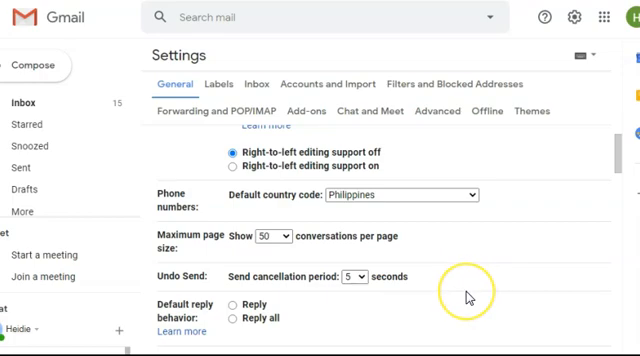
{"action": "mouse_move", "coordinate": [468, 296]}
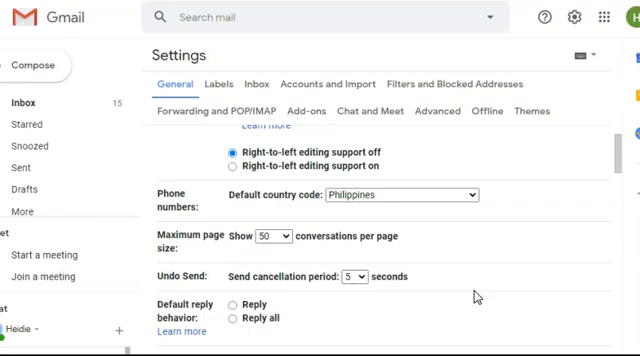
{"action": "mouse_move", "coordinate": [362, 324]}
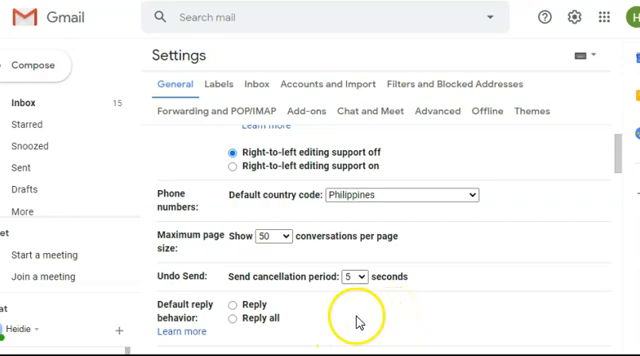
{"action": "mouse_move", "coordinate": [312, 312]}
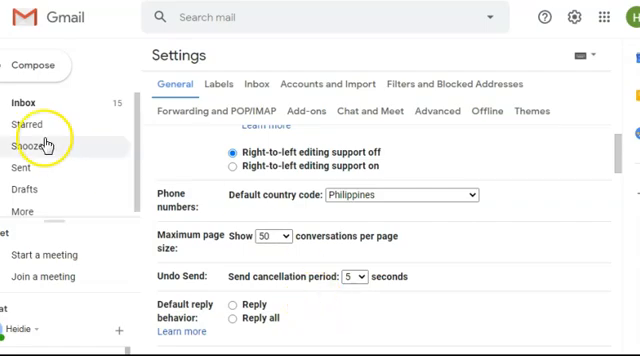
Return to the inbox and reopen the quick settings panel.
{"action": "left_click", "coordinate": [36, 146]}
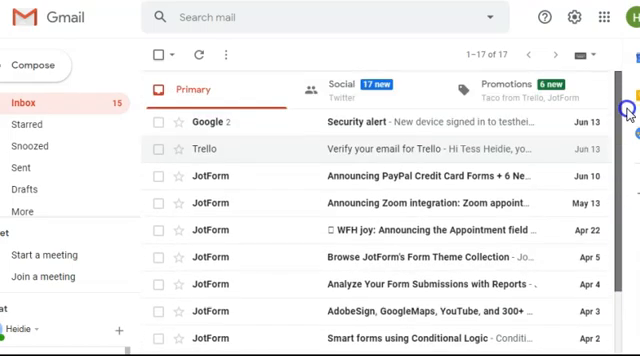
{"action": "scroll", "scroll_direction": "down", "scroll_amount": 3}
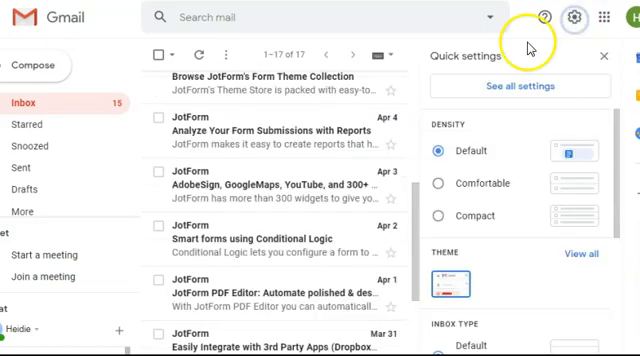
Set Maximum page size to 20 conversations per page in General settings.
{"action": "left_click", "coordinate": [520, 84]}
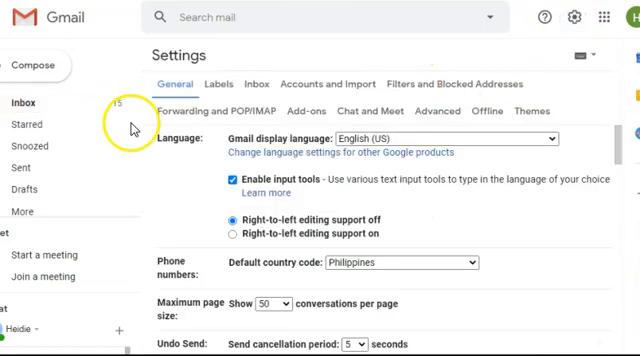
{"action": "scroll", "scroll_direction": "down", "scroll_amount": 3}
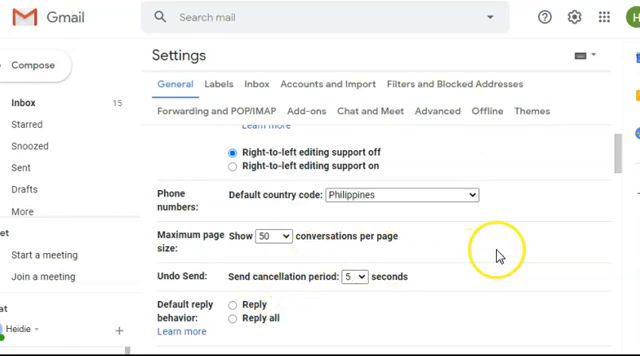
{"action": "mouse_move", "coordinate": [500, 250]}
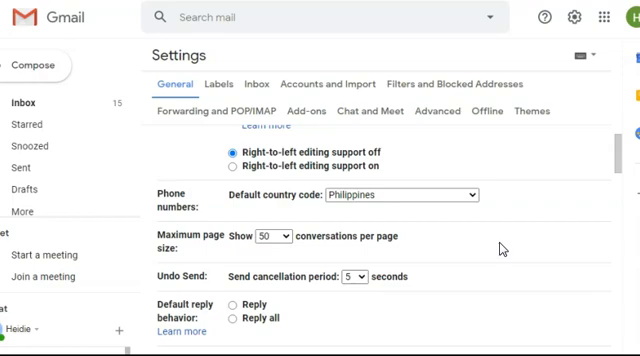
{"action": "left_click", "coordinate": [268, 236]}
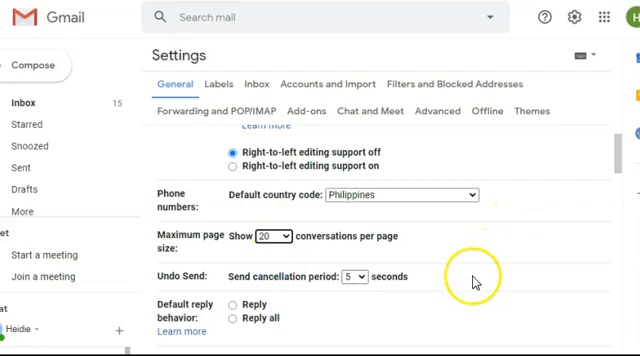
{"action": "mouse_move", "coordinate": [398, 220]}
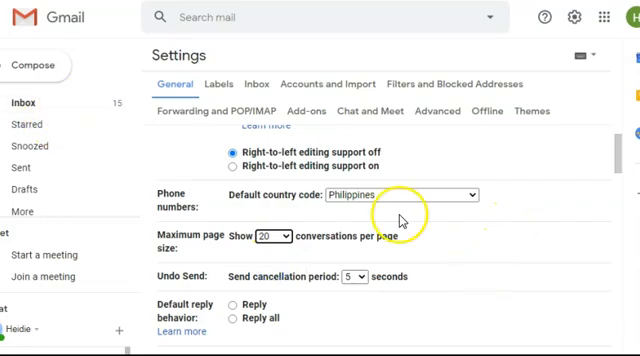
Scroll past Vacation responder and save the changed settings, returning to the inbox.
{"action": "scroll", "scroll_direction": "down", "scroll_amount": 3}
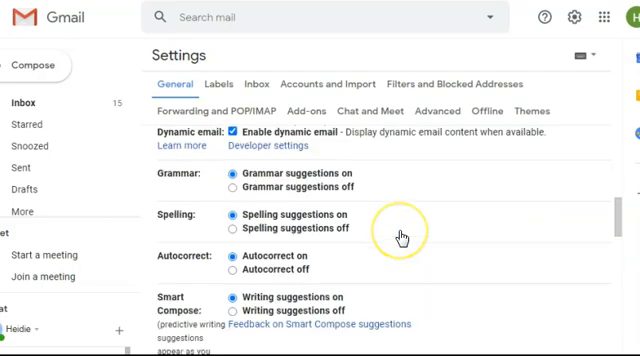
{"action": "scroll", "scroll_direction": "down", "scroll_amount": 3}
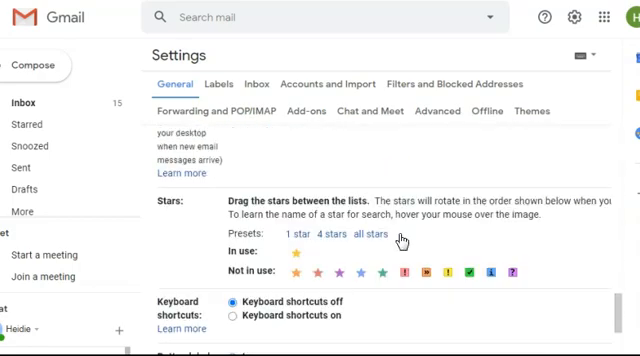
{"action": "scroll", "scroll_direction": "down", "scroll_amount": 3}
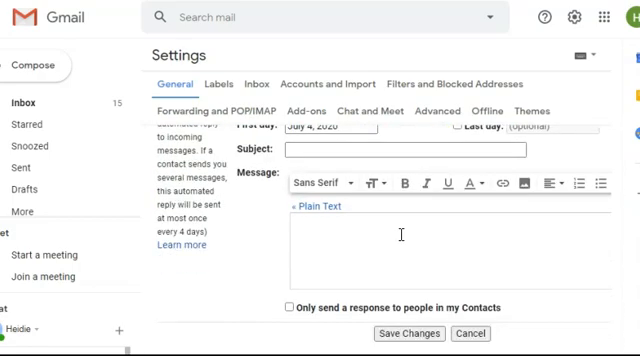
{"action": "left_click", "coordinate": [404, 260]}
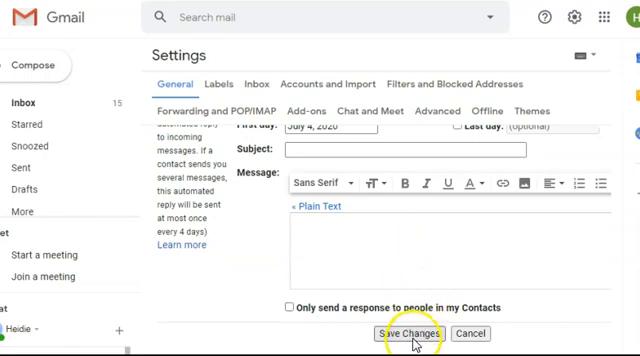
{"action": "left_click", "coordinate": [412, 332]}
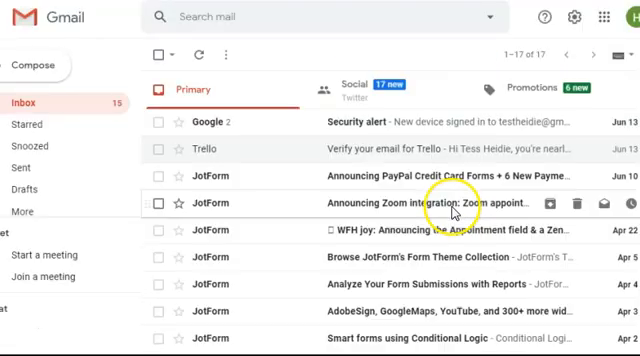
{"action": "scroll", "scroll_direction": "down", "scroll_amount": 3}
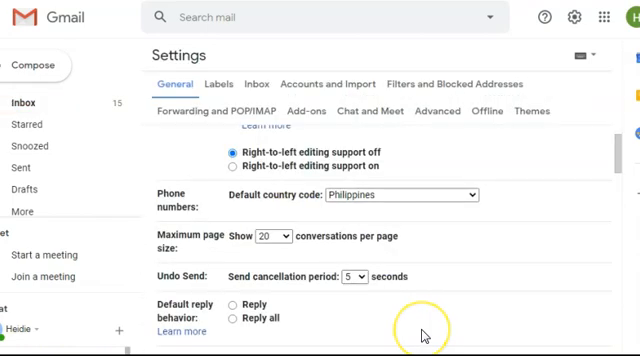
{"action": "mouse_move", "coordinate": [422, 332]}
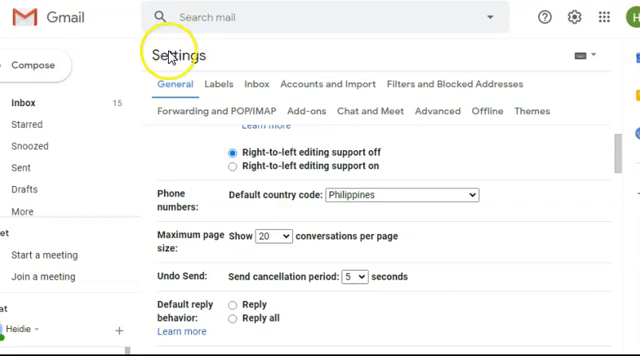
{"action": "mouse_move", "coordinate": [258, 282]}
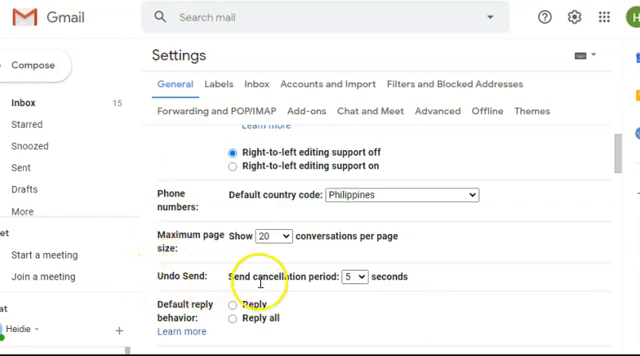
{"action": "mouse_move", "coordinate": [436, 288]}
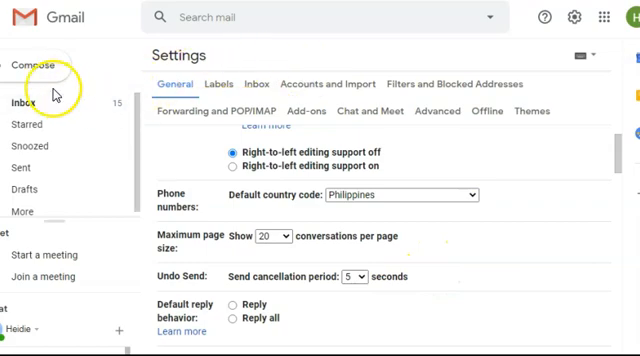
Compose a test message with subject 'I hate you' and body 'Hi Heidie. I hate you'.
{"action": "left_click", "coordinate": [36, 64]}
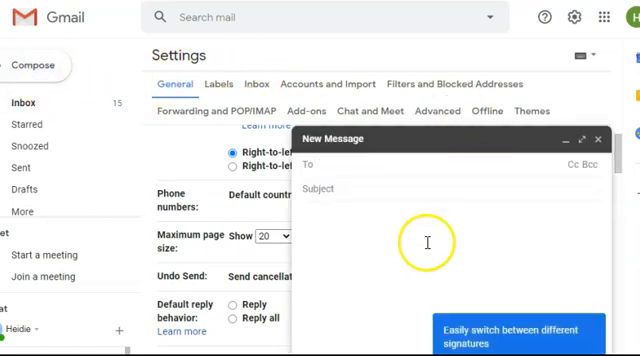
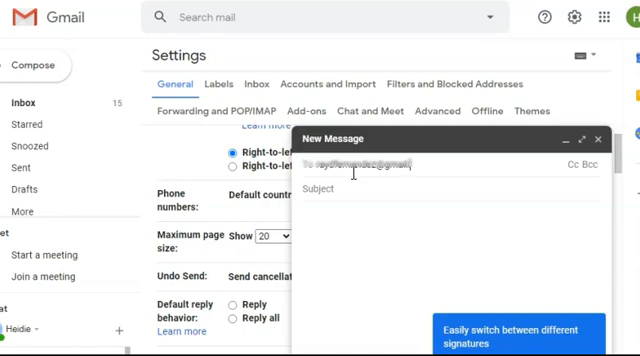
{"action": "left_click", "coordinate": [350, 188]}
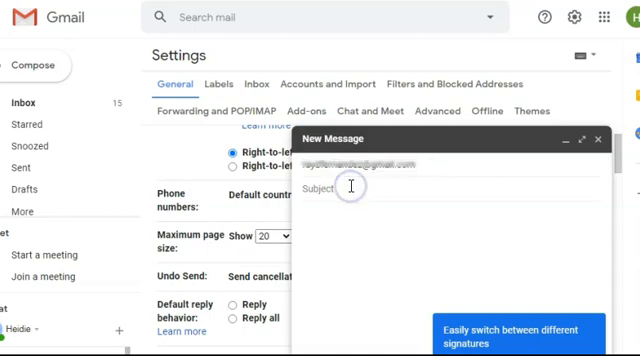
{"action": "type", "text": "I hate you"}
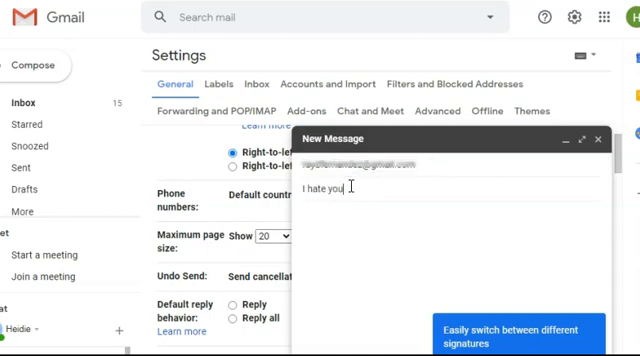
{"action": "type", "text": "Hi"}
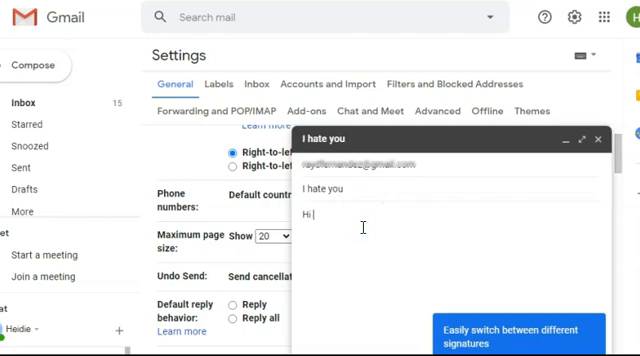
{"action": "type", "text": "Heidie."}
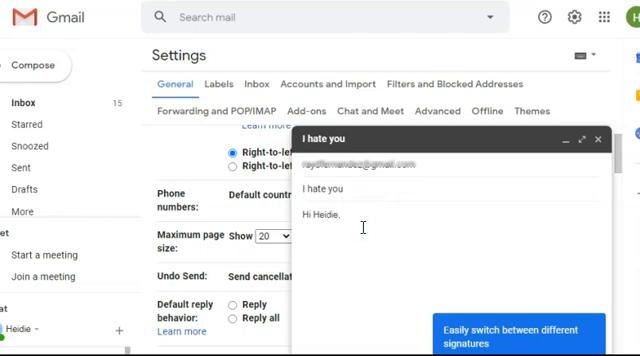
{"action": "type", "text": "I hate you"}
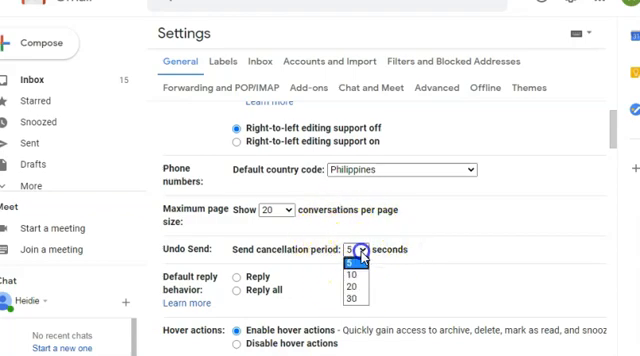
Choose a longer Undo Send cancellation period.
{"action": "left_click", "coordinate": [352, 276]}
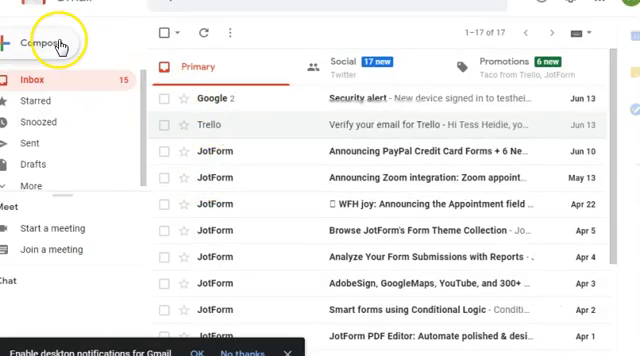
{"action": "left_click", "coordinate": [40, 42]}
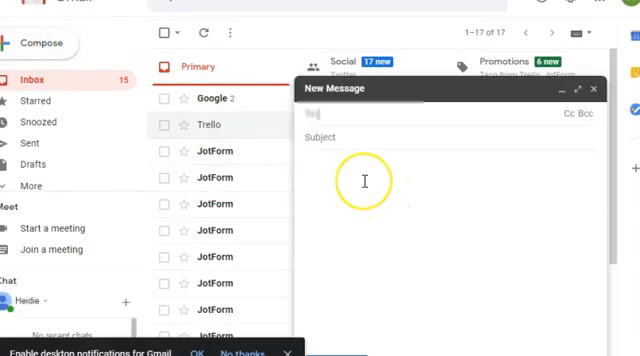
{"action": "type", "text": "recipient@gmail.com"}
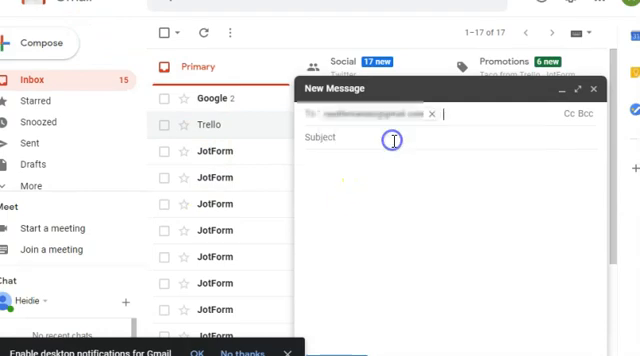
{"action": "type", "text": "I hate you"}
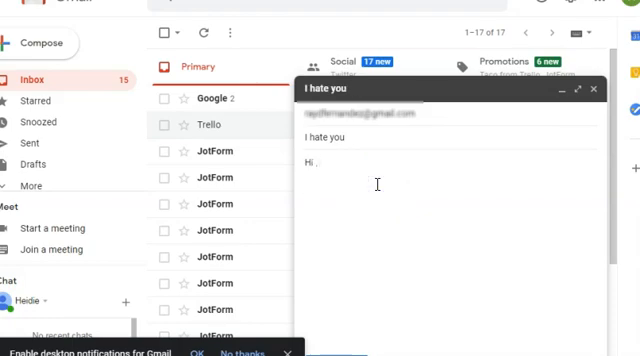
{"action": "type", "text": "Heidie"}
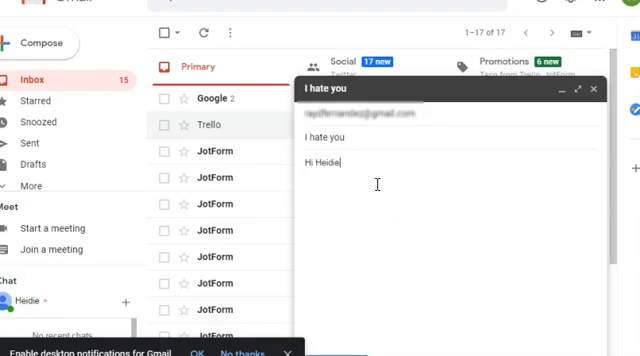
{"action": "type", "text": "I hate you"}
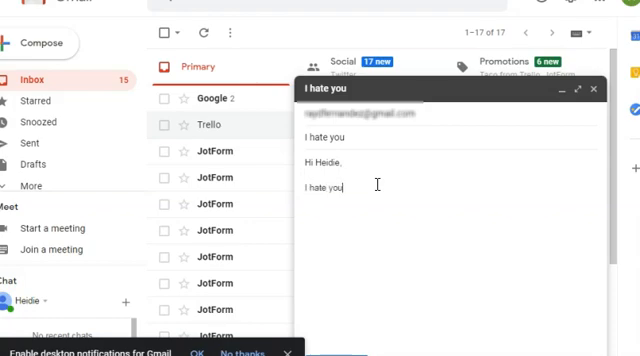
{"action": "type", "text": "!"}
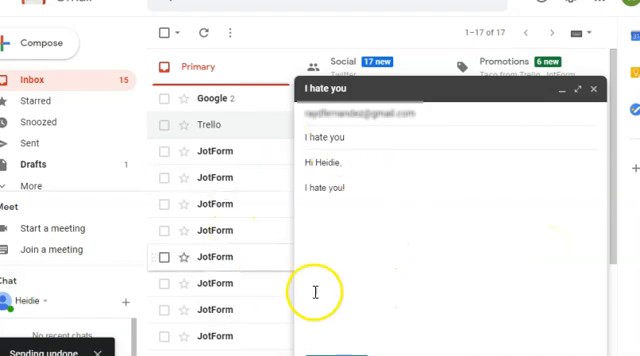
{"action": "mouse_move", "coordinate": [382, 336]}
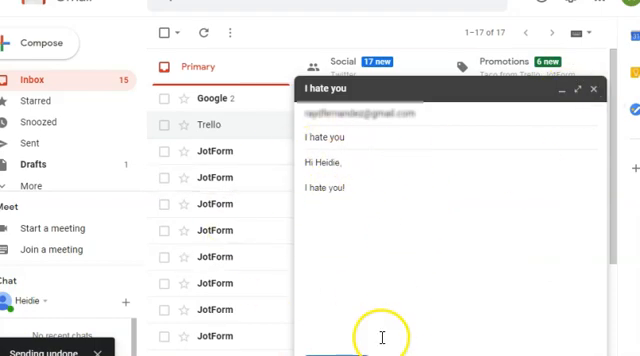
{"action": "mouse_move", "coordinate": [596, 90]}
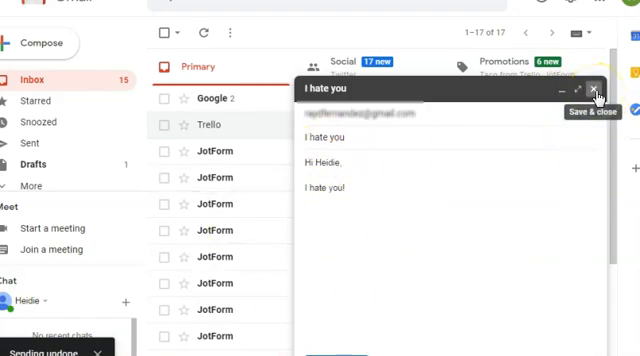
{"action": "left_click", "coordinate": [596, 92]}
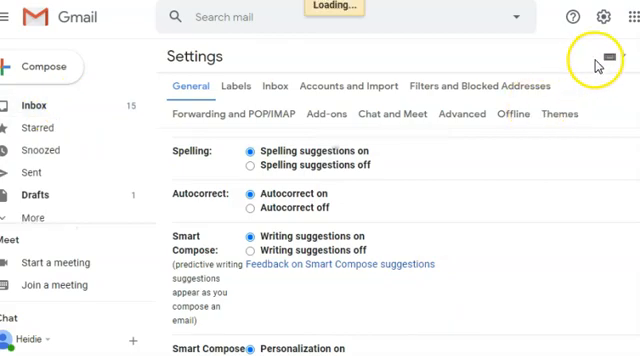
{"action": "left_click", "coordinate": [598, 18]}
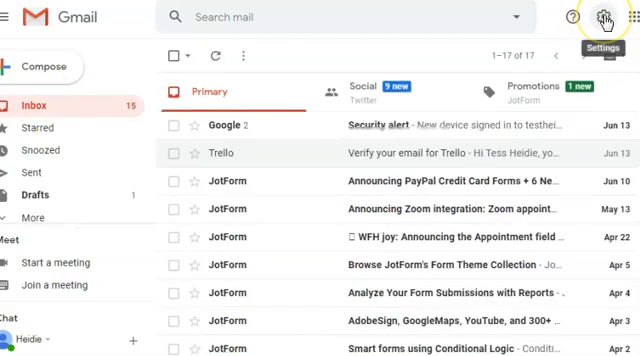
{"action": "left_click", "coordinate": [602, 16]}
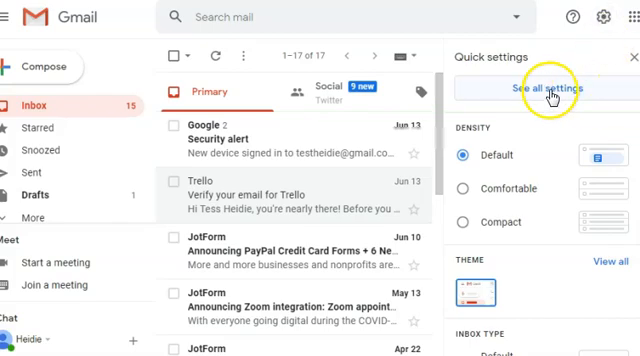
{"action": "left_click", "coordinate": [546, 88]}
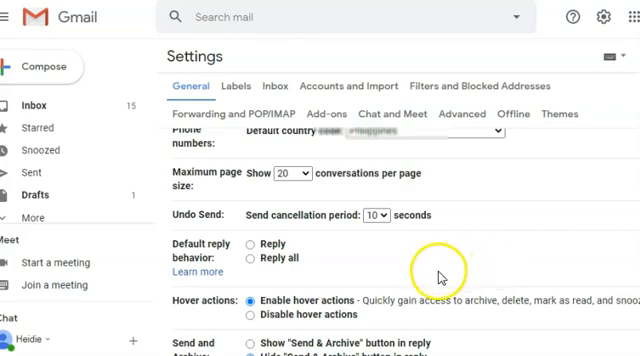
{"action": "scroll", "scroll_direction": "down", "scroll_amount": 3}
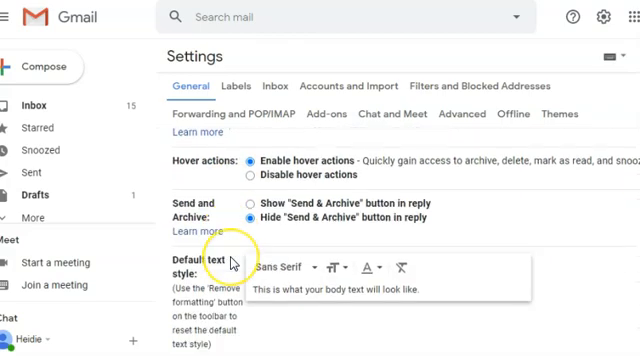
{"action": "scroll", "scroll_direction": "down", "scroll_amount": 3}
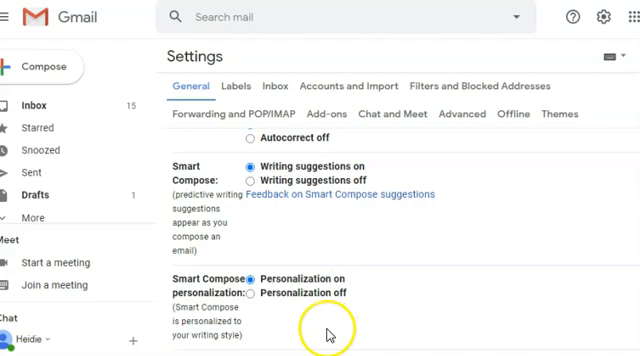
{"action": "scroll", "scroll_direction": "down", "scroll_amount": 3}
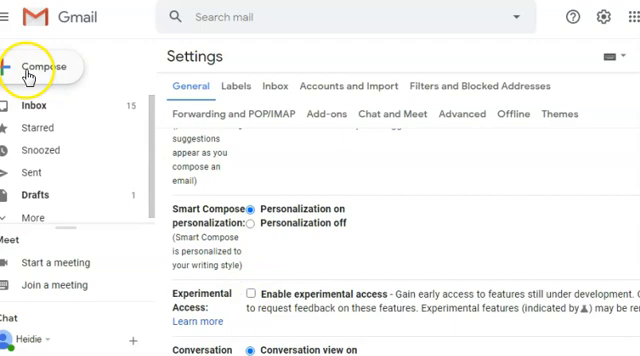
Open a sent thread and start replying to the 'Can we meet?' email.
{"action": "left_click", "coordinate": [40, 68]}
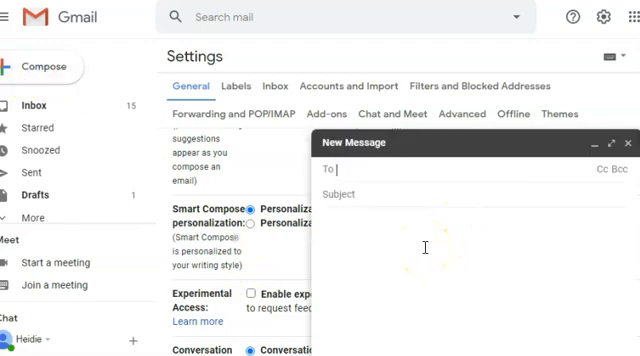
{"action": "mouse_move", "coordinate": [80, 104]}
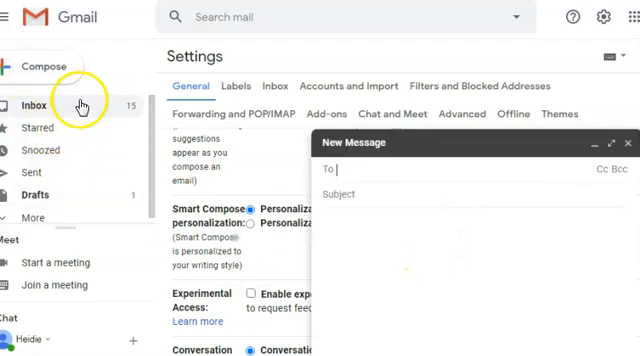
{"action": "left_click", "coordinate": [40, 104]}
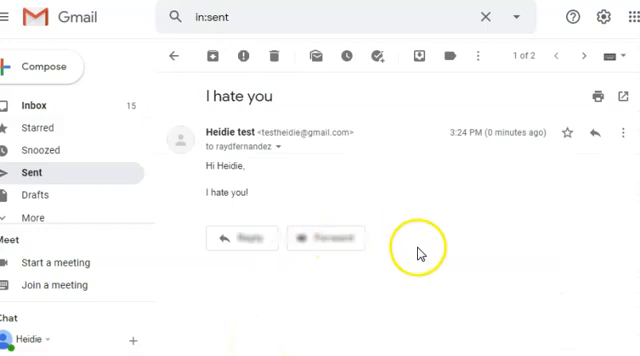
{"action": "left_click", "coordinate": [242, 236]}
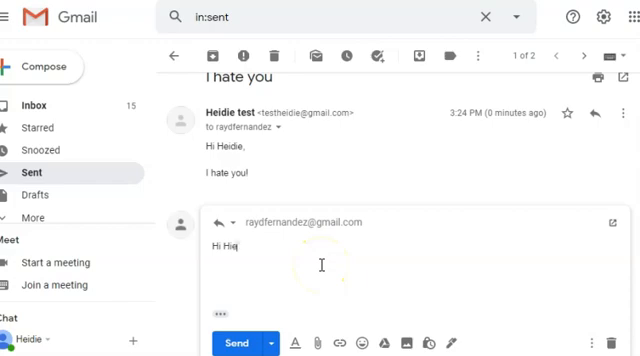
{"action": "left_click", "coordinate": [34, 104]}
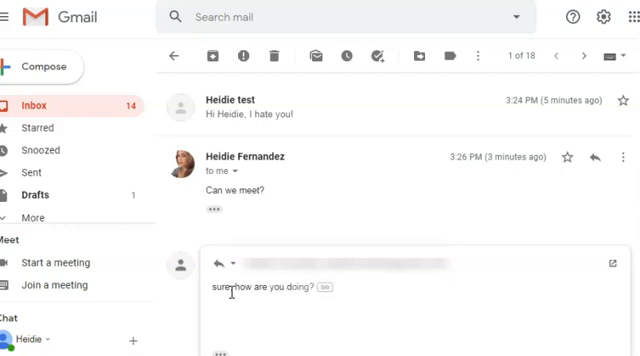
Write the reply asking 'How's your day going?' with Smart Compose and send it.
{"action": "type", "text": "ddoi"}
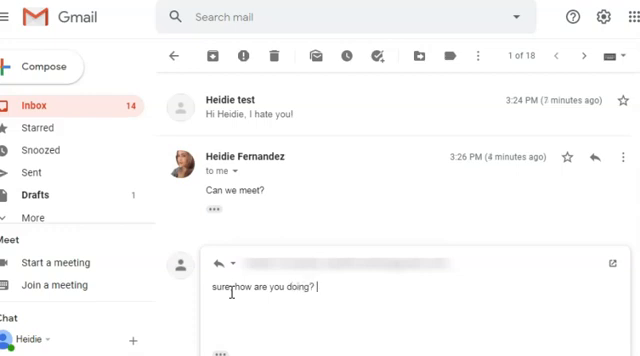
{"action": "type", "text": "How's"}
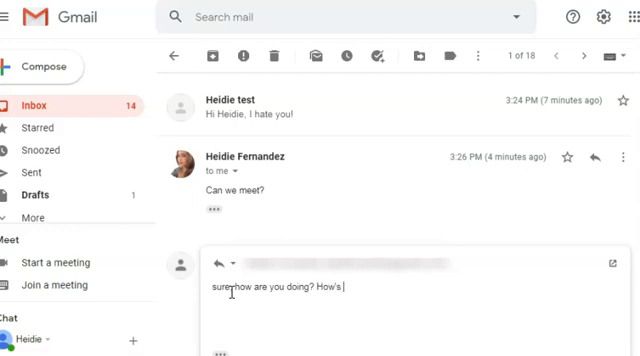
{"action": "type", "text": "your day going?"}
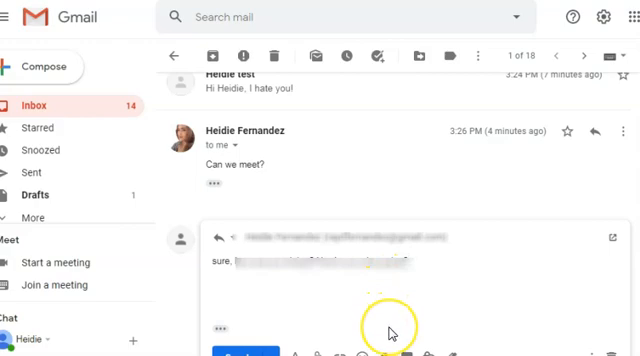
{"action": "mouse_move", "coordinate": [398, 326]}
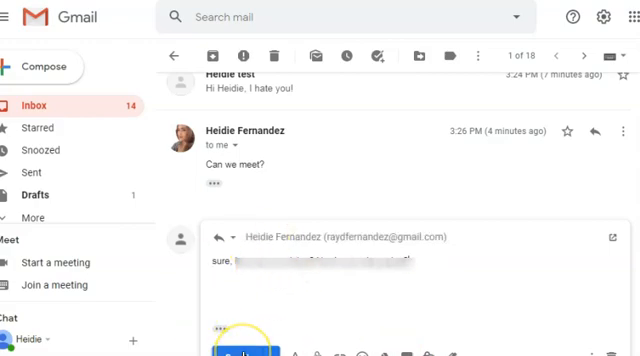
{"action": "left_click", "coordinate": [236, 348]}
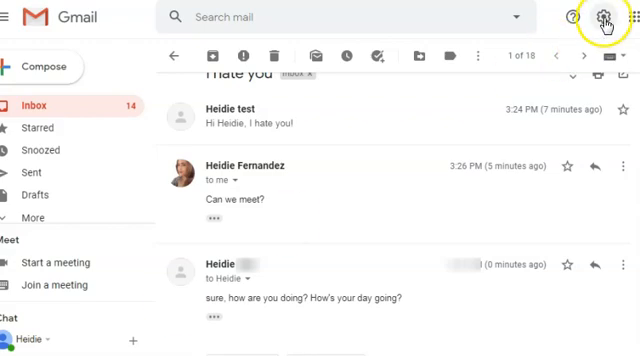
In General settings, turn on nudges suggesting emails to reply to and follow up on.
{"action": "left_click", "coordinate": [598, 18]}
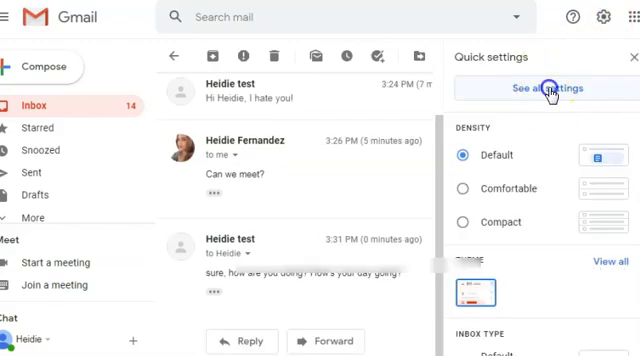
{"action": "left_click", "coordinate": [544, 88]}
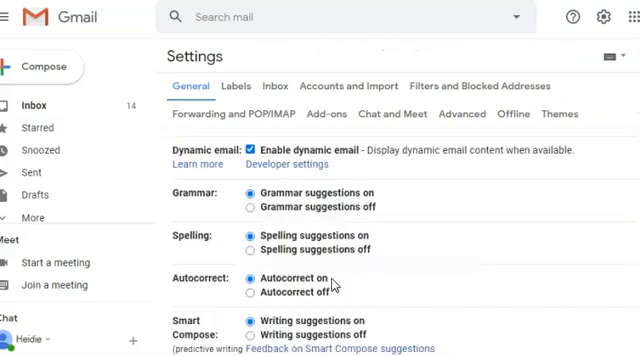
{"action": "scroll", "scroll_direction": "down", "scroll_amount": 3}
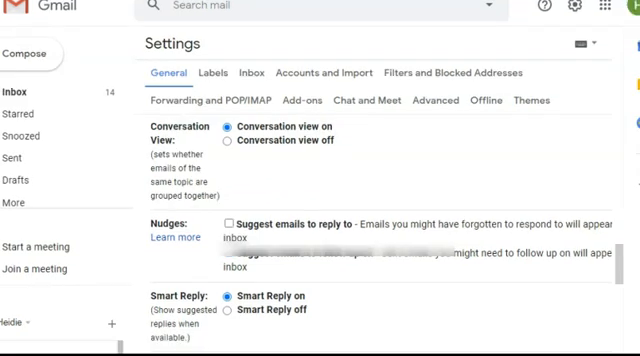
{"action": "mouse_move", "coordinate": [424, 252]}
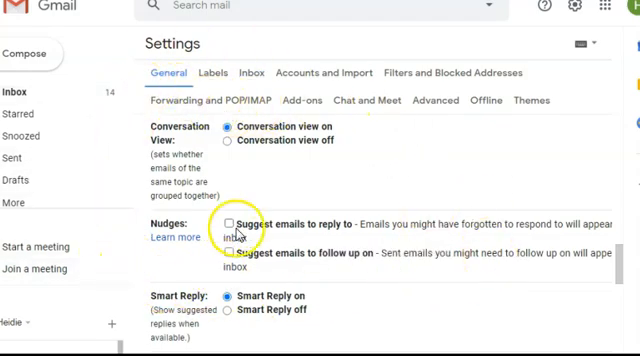
{"action": "left_click", "coordinate": [236, 220]}
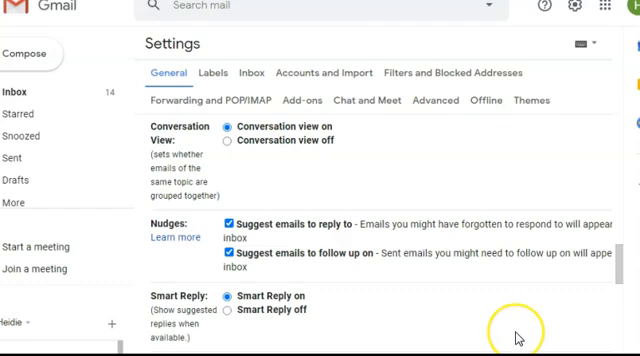
{"action": "mouse_move", "coordinate": [504, 332]}
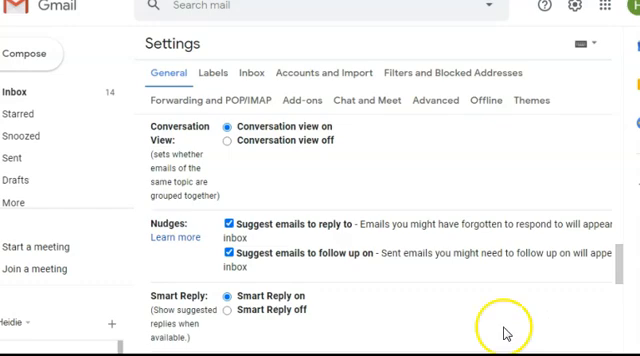
{"action": "mouse_move", "coordinate": [512, 328]}
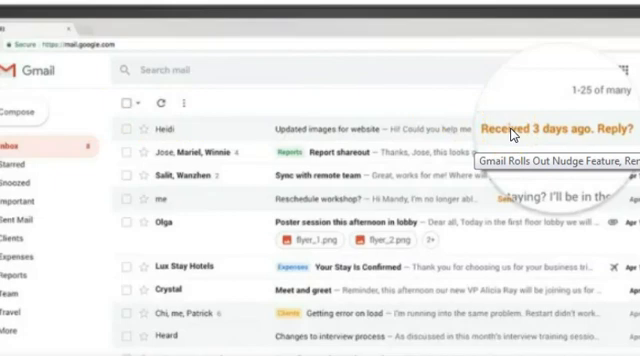
{"action": "mouse_move", "coordinate": [532, 140]}
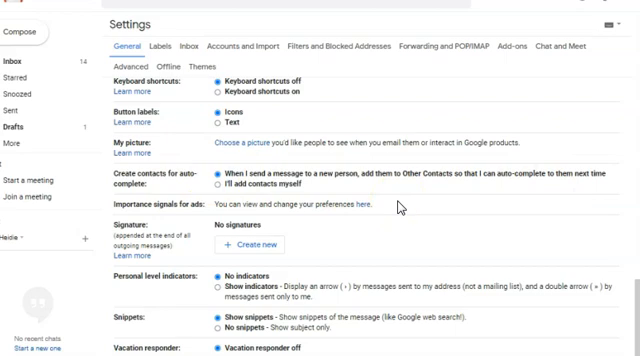
{"action": "mouse_move", "coordinate": [396, 206]}
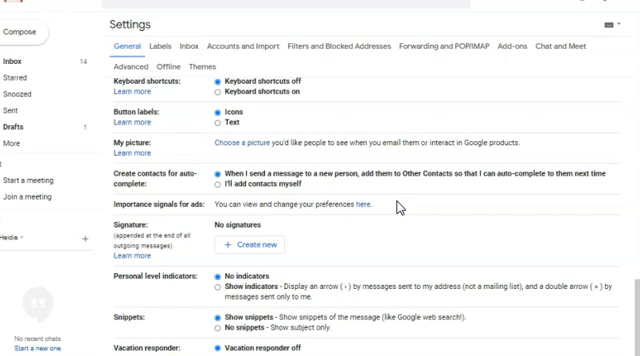
{"action": "mouse_move", "coordinate": [400, 206]}
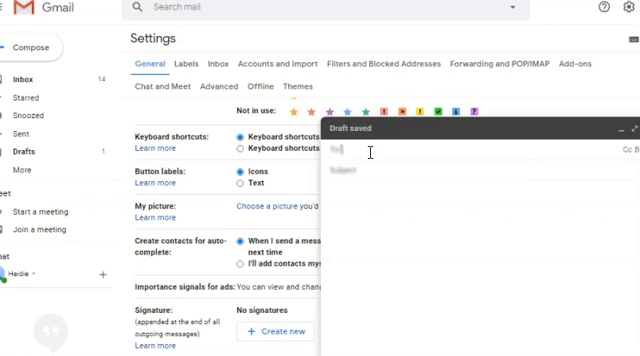
{"action": "type", "text": "he"}
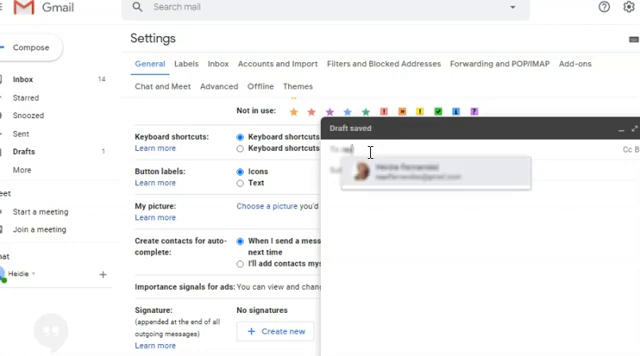
{"action": "mouse_move", "coordinate": [404, 182]}
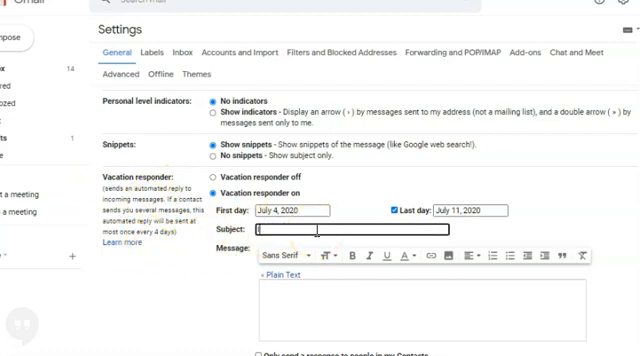
Enter the vacation responder subject 'I'm on a vacation right now' and a matching message body.
{"action": "type", "text": "I'm on"}
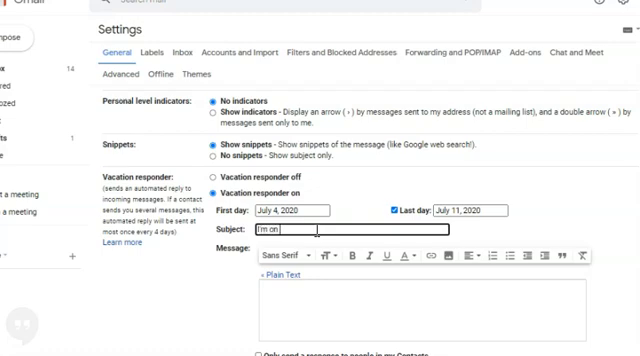
{"action": "type", "text": "a vacation"}
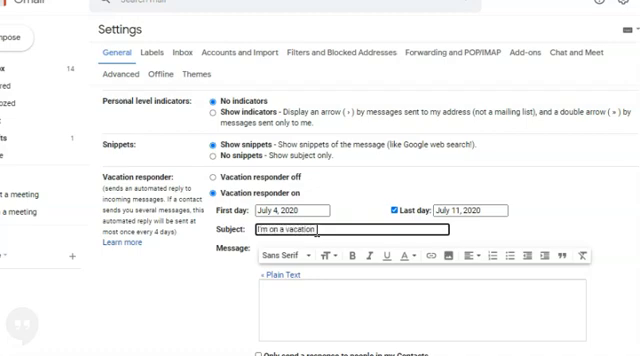
{"action": "type", "text": "right now"}
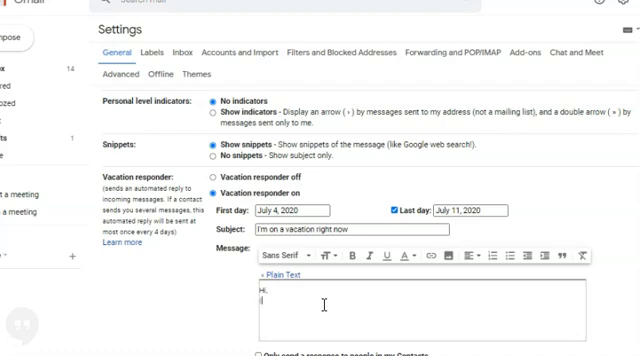
{"action": "type", "text": "r"}
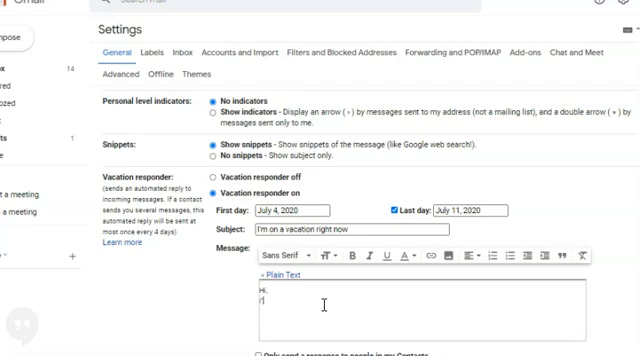
{"action": "type", "text": "I'm on a vaca"}
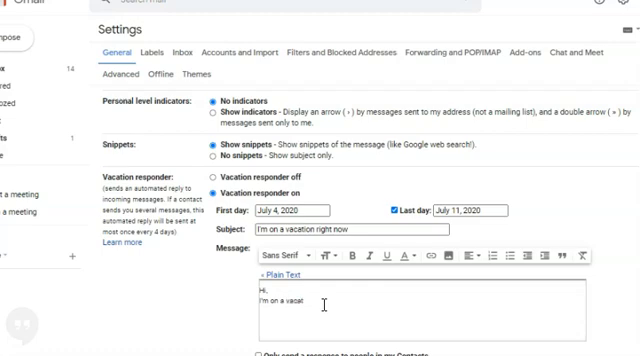
{"action": "type", "text": "tion right now and I will get back to you as soon I"}
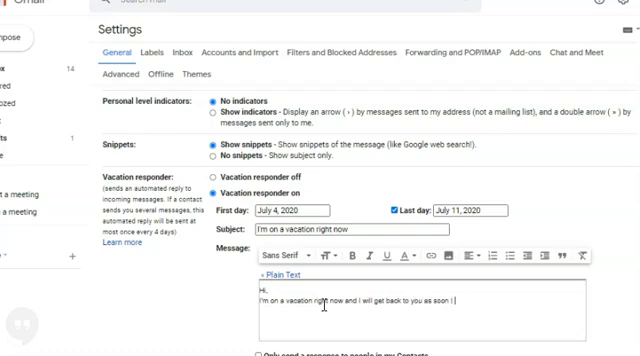
{"action": "scroll", "scroll_direction": "down", "scroll_amount": 3}
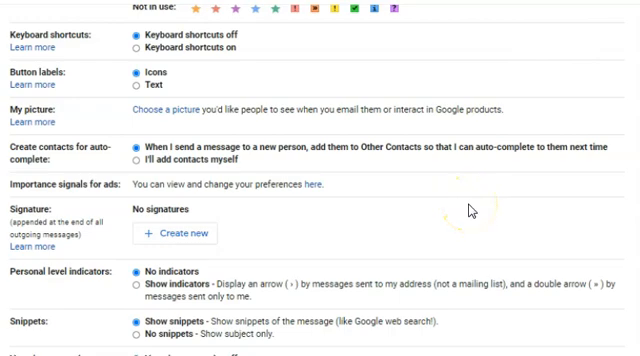
{"action": "mouse_move", "coordinate": [472, 212]}
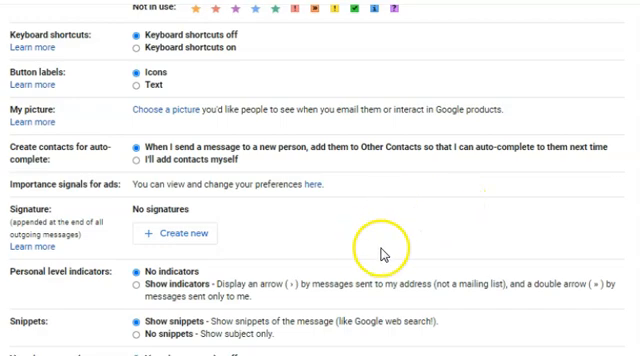
{"action": "mouse_move", "coordinate": [4, 220]}
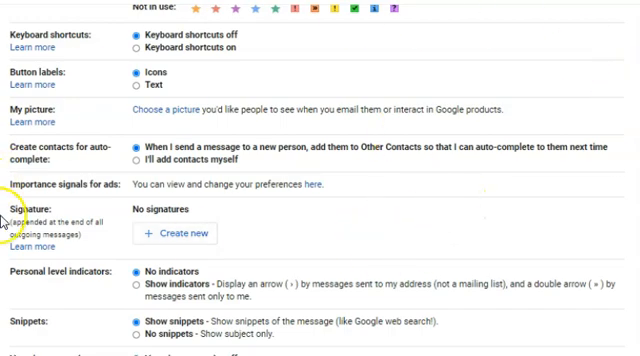
{"action": "mouse_move", "coordinate": [488, 240]}
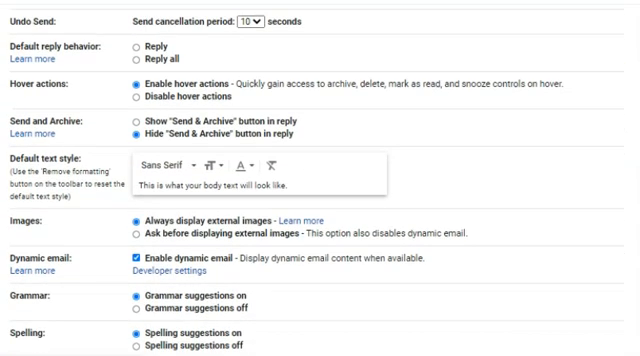
{"action": "scroll", "scroll_direction": "down", "scroll_amount": 3}
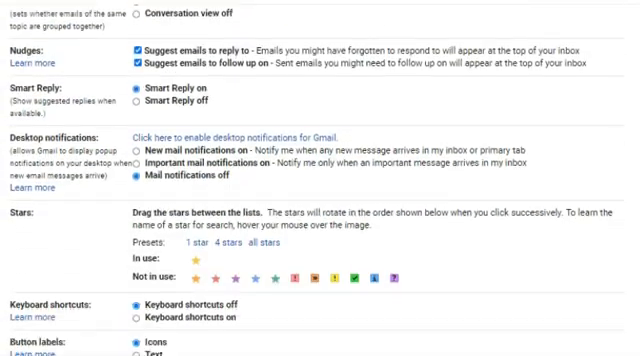
{"action": "scroll", "scroll_direction": "down", "scroll_amount": 3}
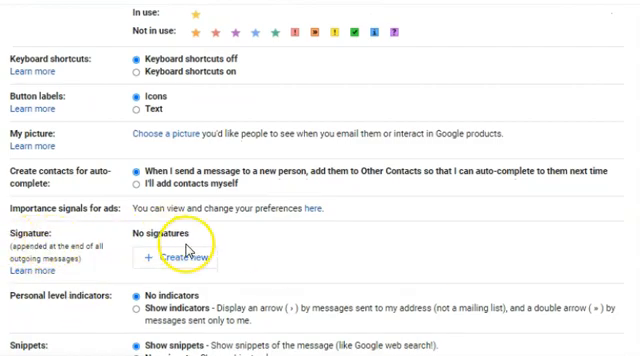
Create a new signature named 'Personal email Signature', fixing the typed name.
{"action": "left_click", "coordinate": [176, 256]}
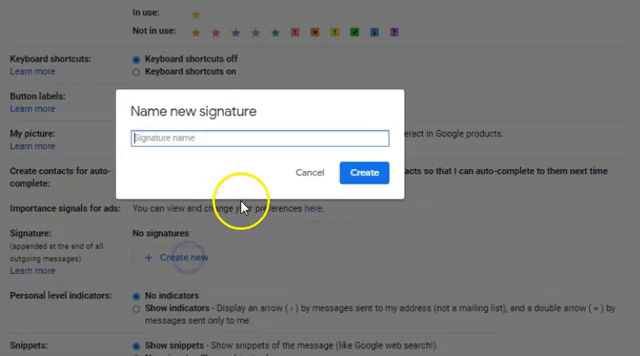
{"action": "mouse_move", "coordinate": [256, 184]}
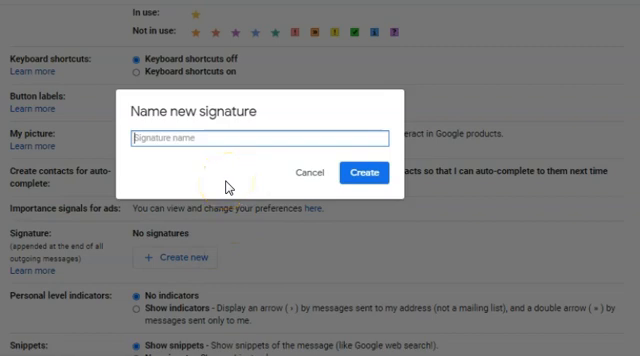
{"action": "type", "text": "Personal"}
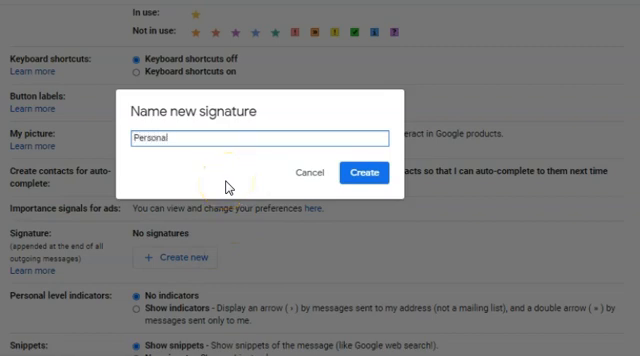
{"action": "type", "text": "Signaure"}
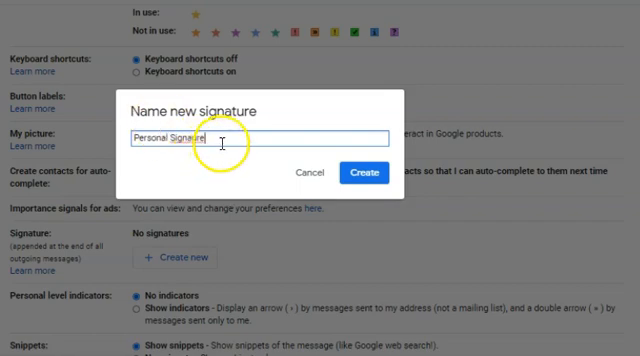
{"action": "triple_click", "coordinate": [196, 140]}
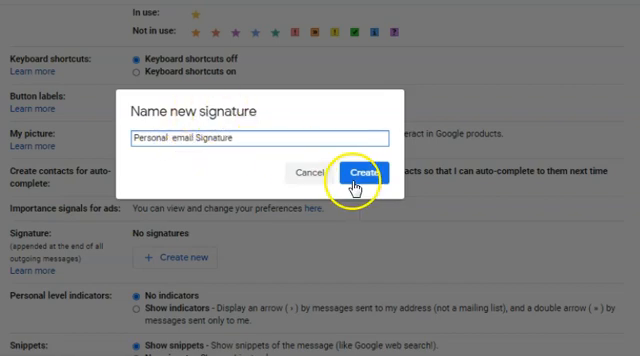
{"action": "left_click", "coordinate": [366, 172]}
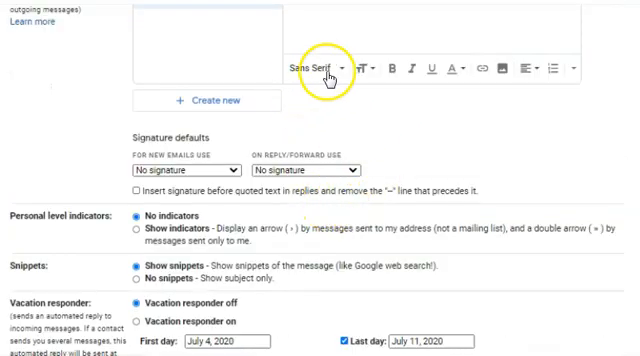
{"action": "scroll", "scroll_direction": "down", "scroll_amount": 3}
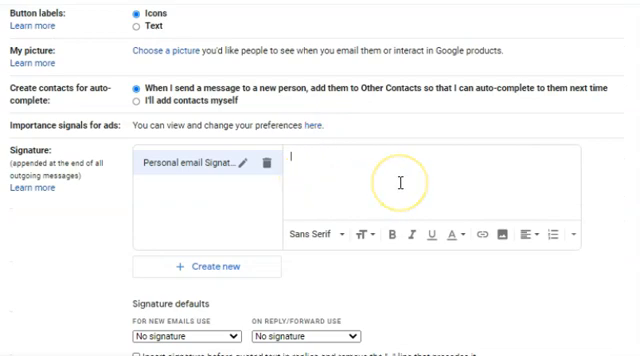
{"action": "type", "text": "He"}
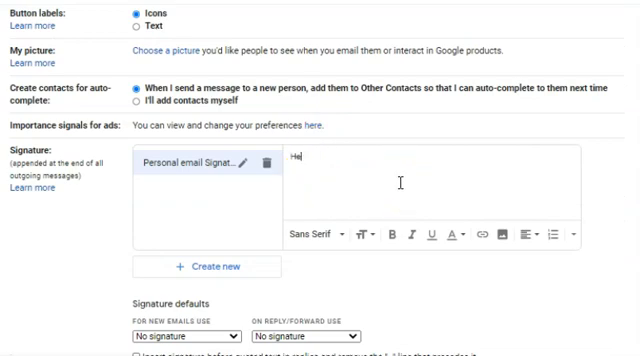
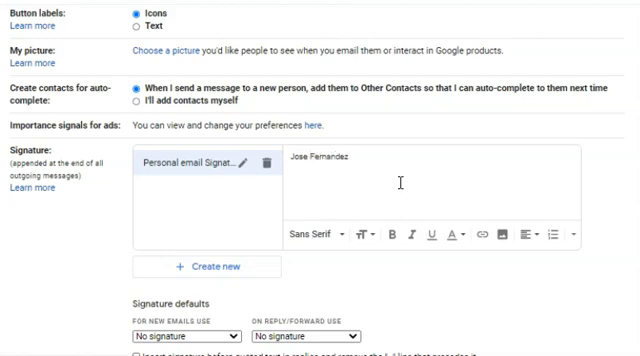
{"action": "type", "text": "CEo"}
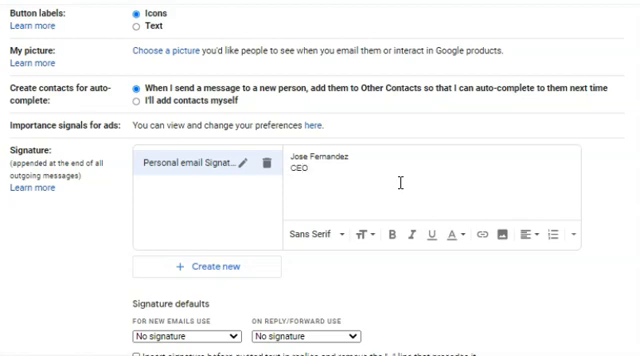
{"action": "type", "text": "Companywhatever.com"}
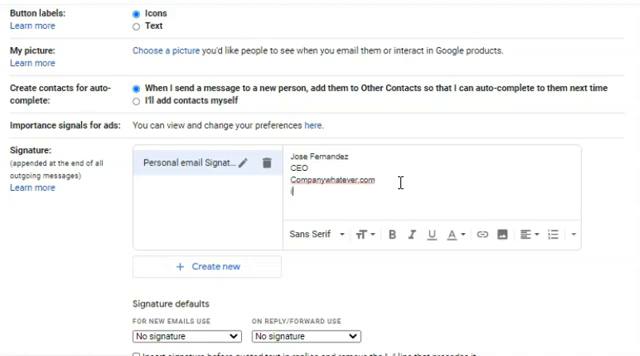
{"action": "type", "text": "3879u5049"}
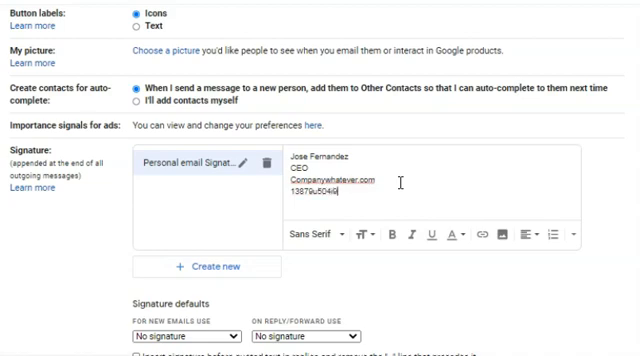
{"action": "type", "text": "7979"}
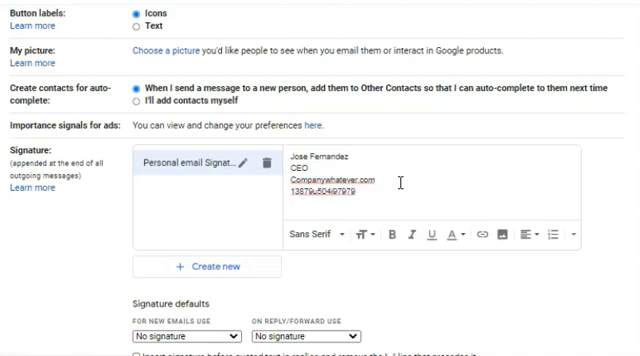